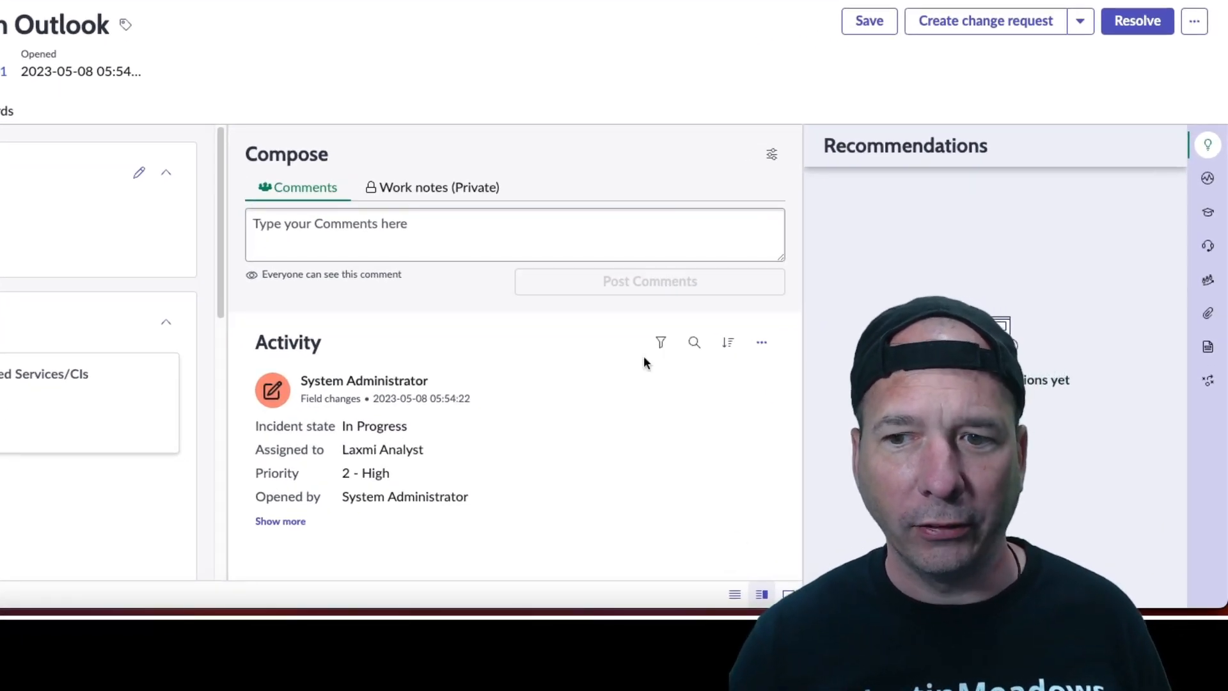
- Limit post types to additional comments, correspondence emails and field changes
click(660, 342)
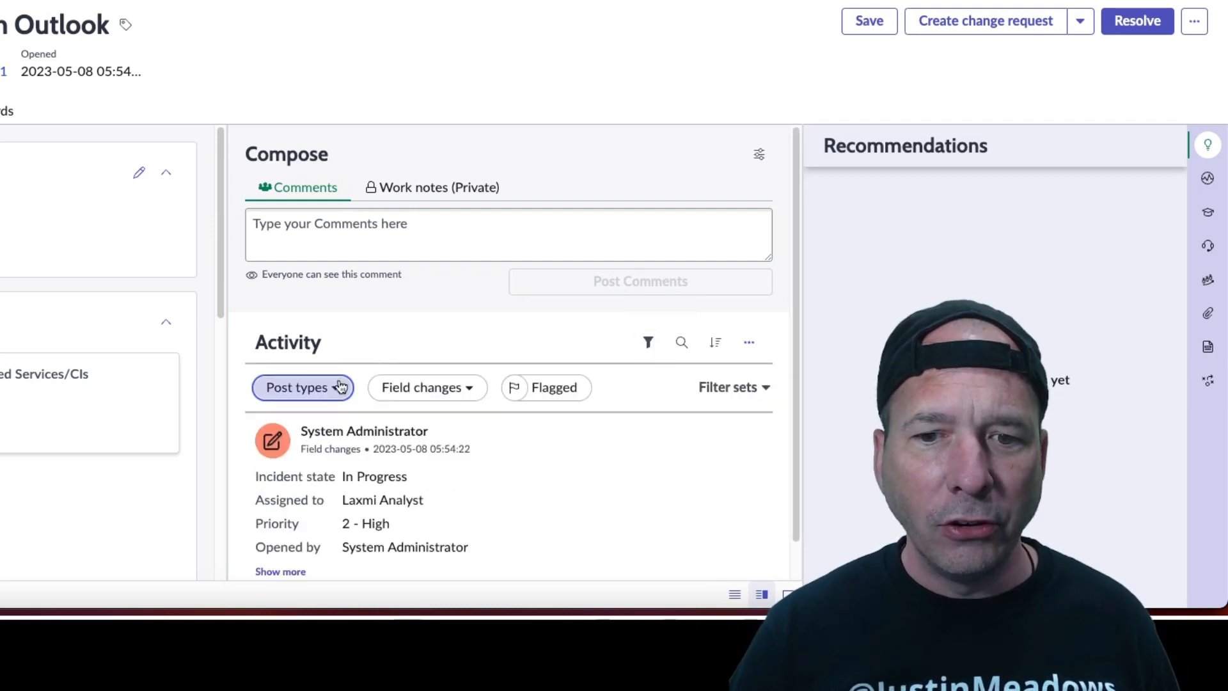
click(302, 388)
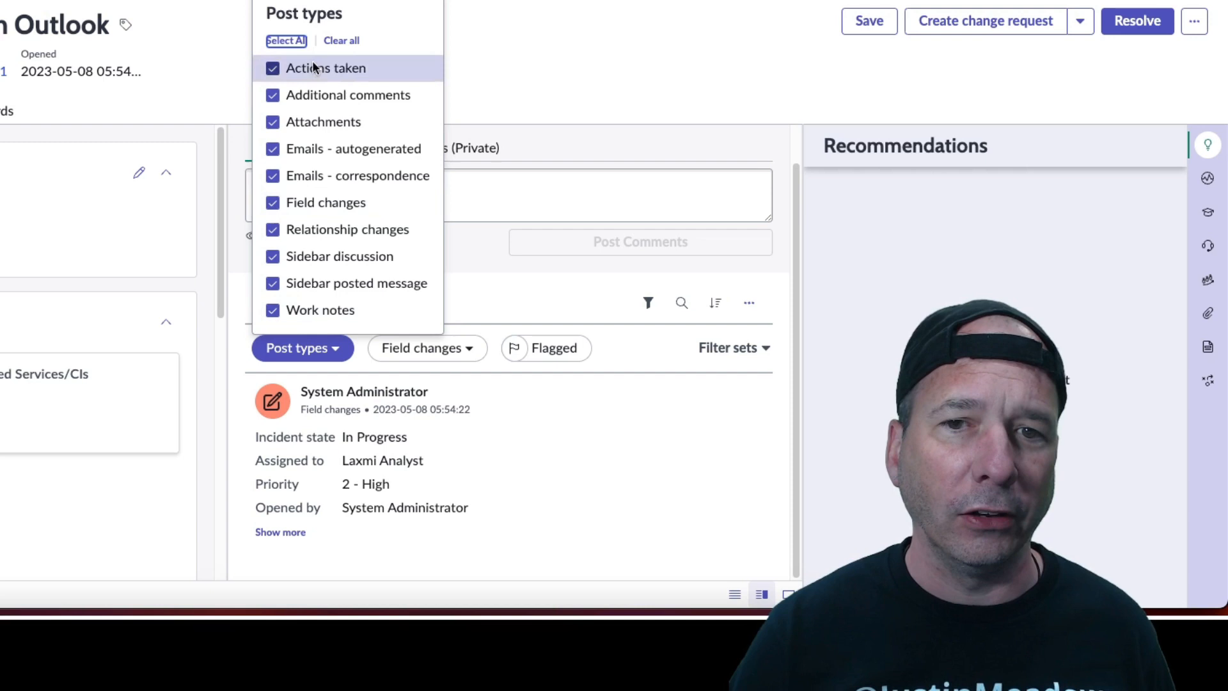
click(340, 40)
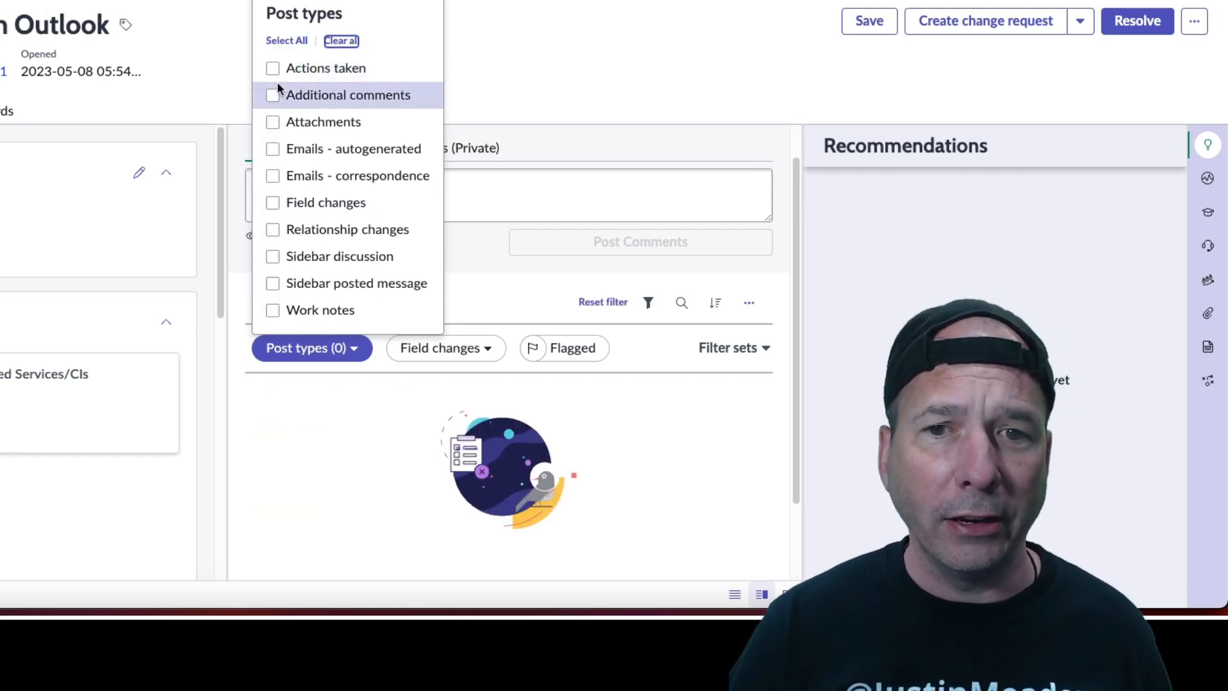
click(271, 95)
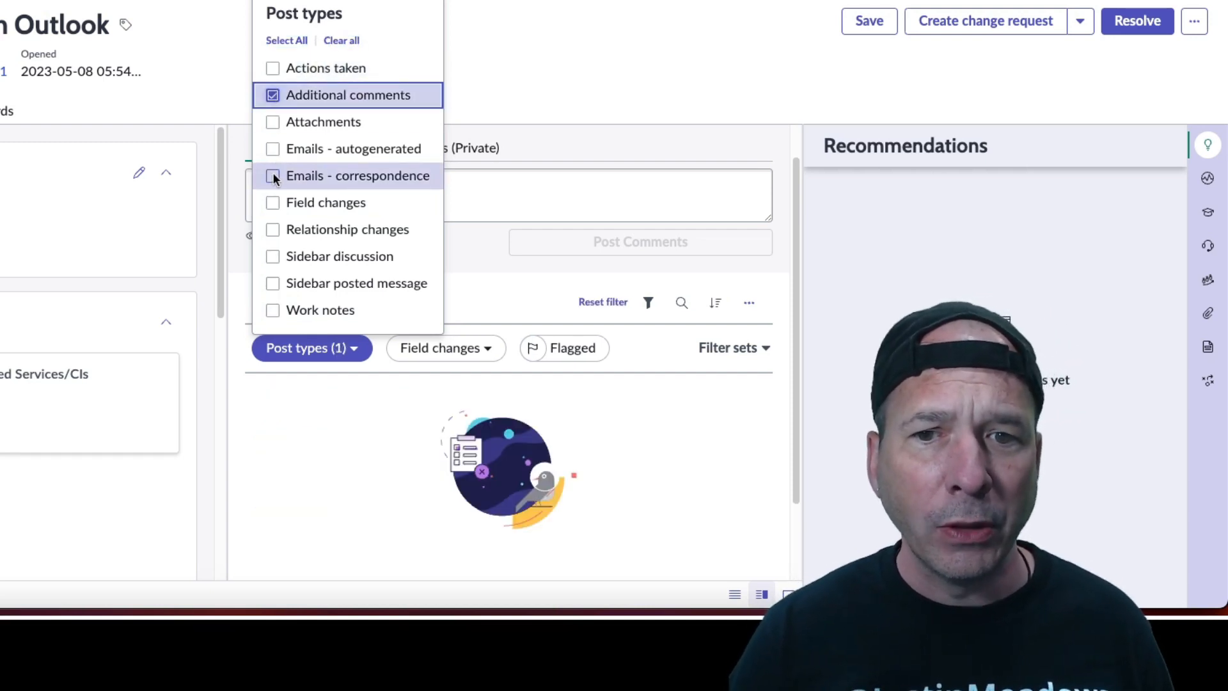
click(274, 176)
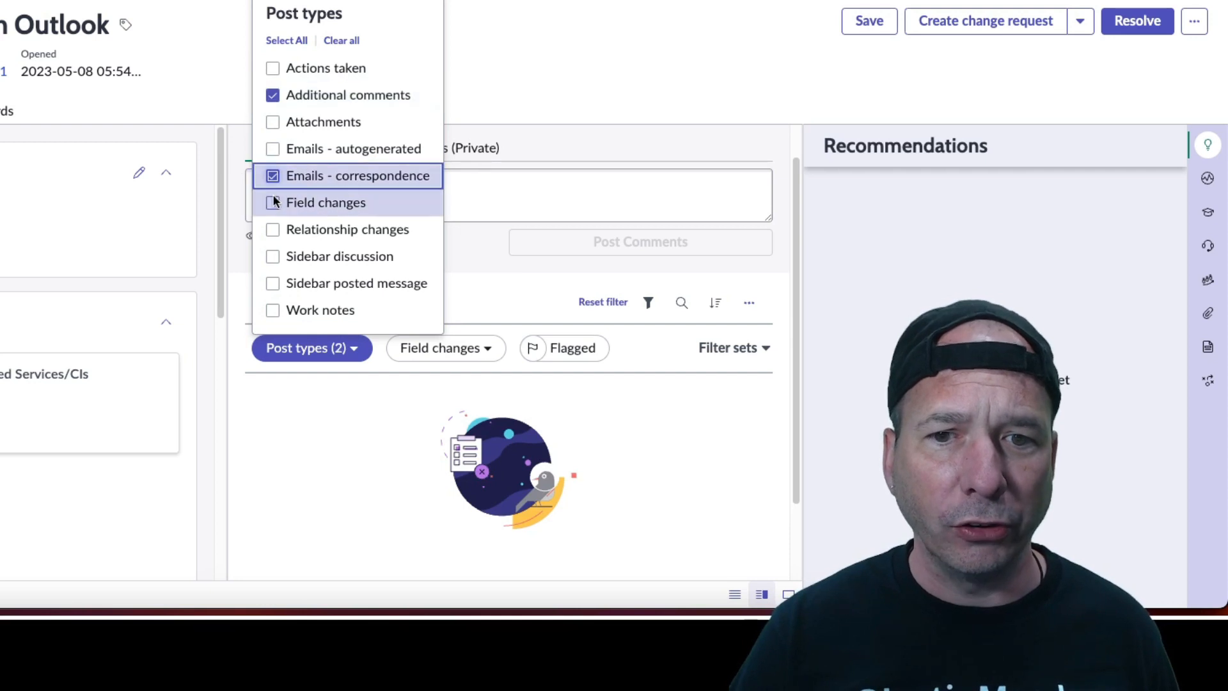
click(272, 203)
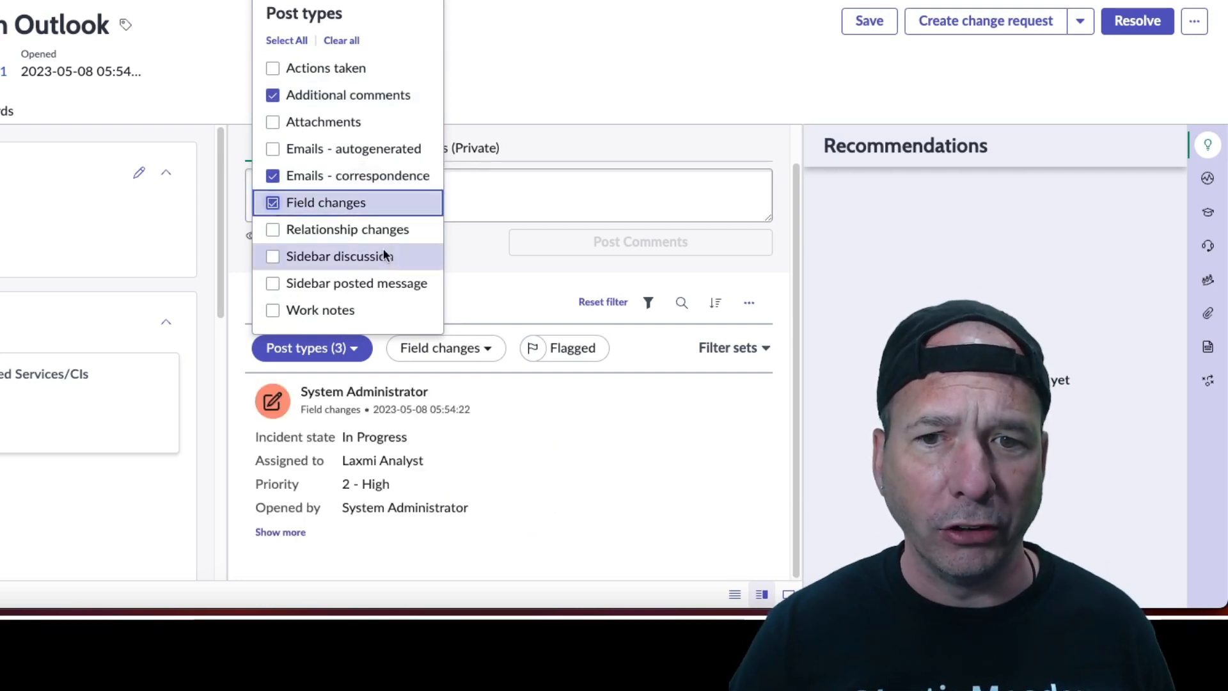
- Restrict field changes to Assigned to, Incident state and Opened by, then show flagged posts only
click(446, 348)
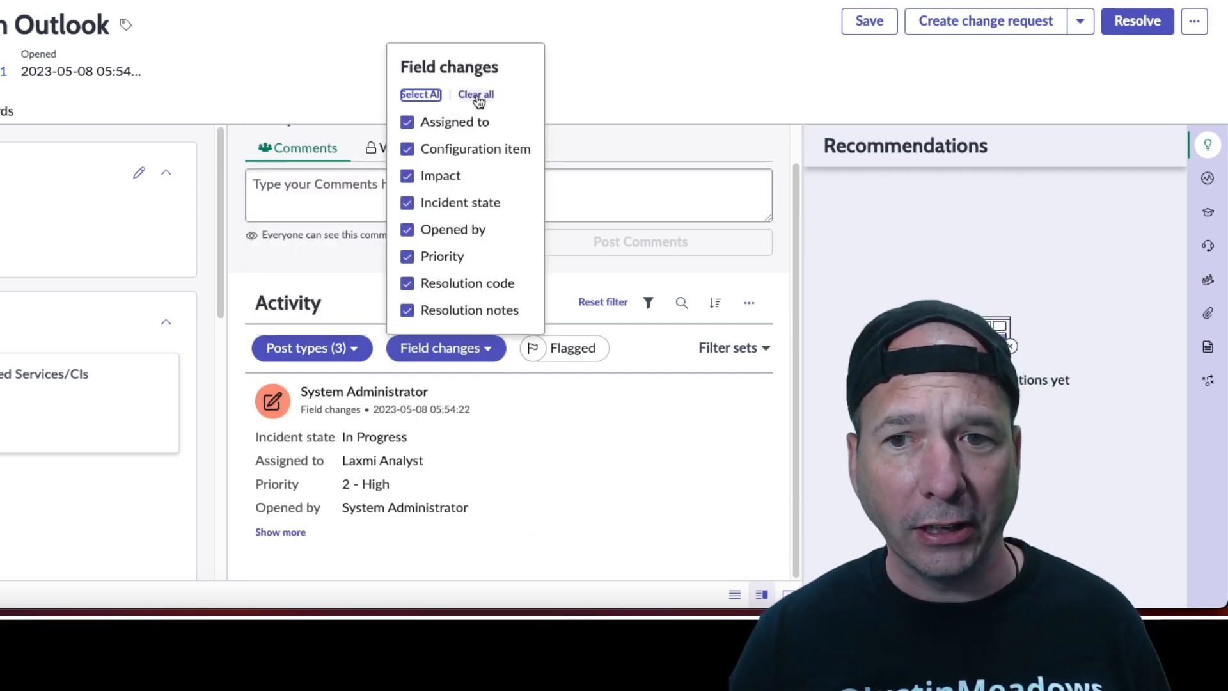
click(475, 94)
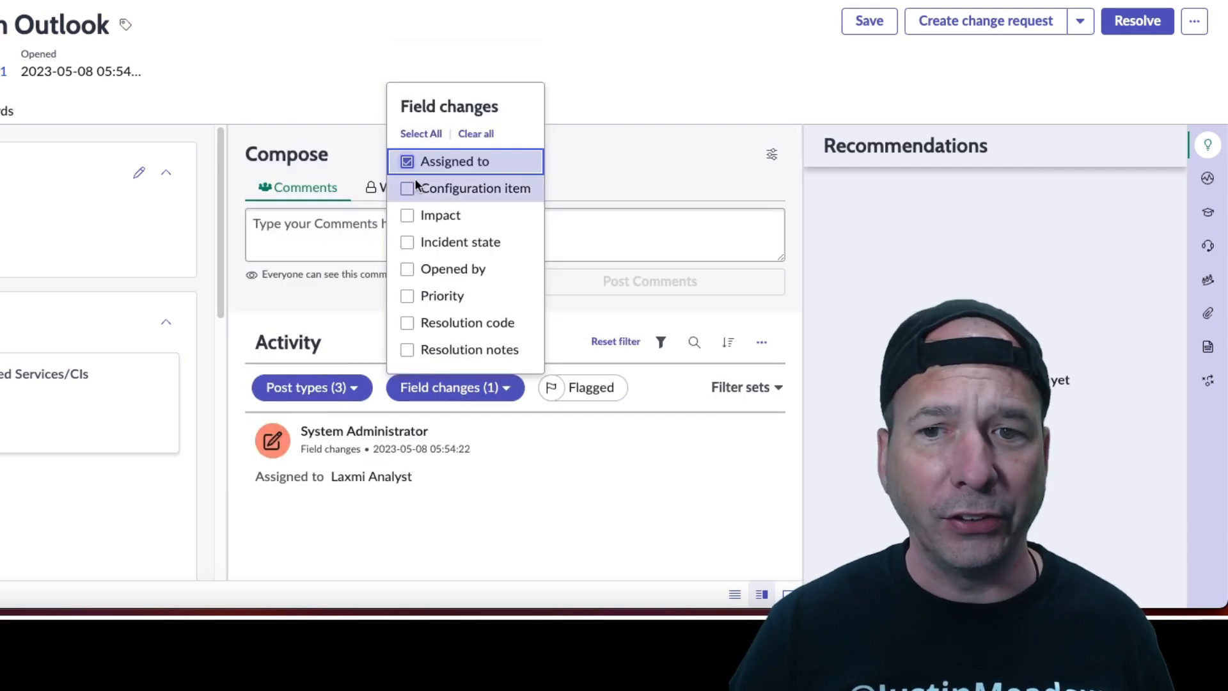
click(407, 241)
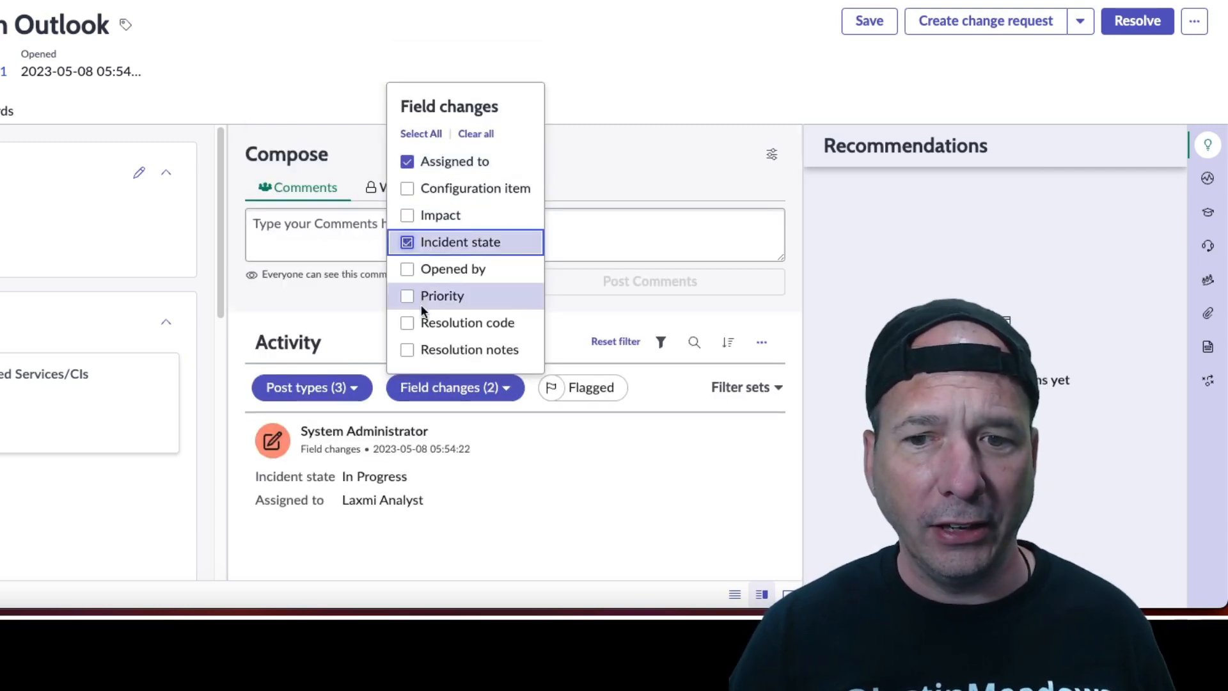
click(407, 269)
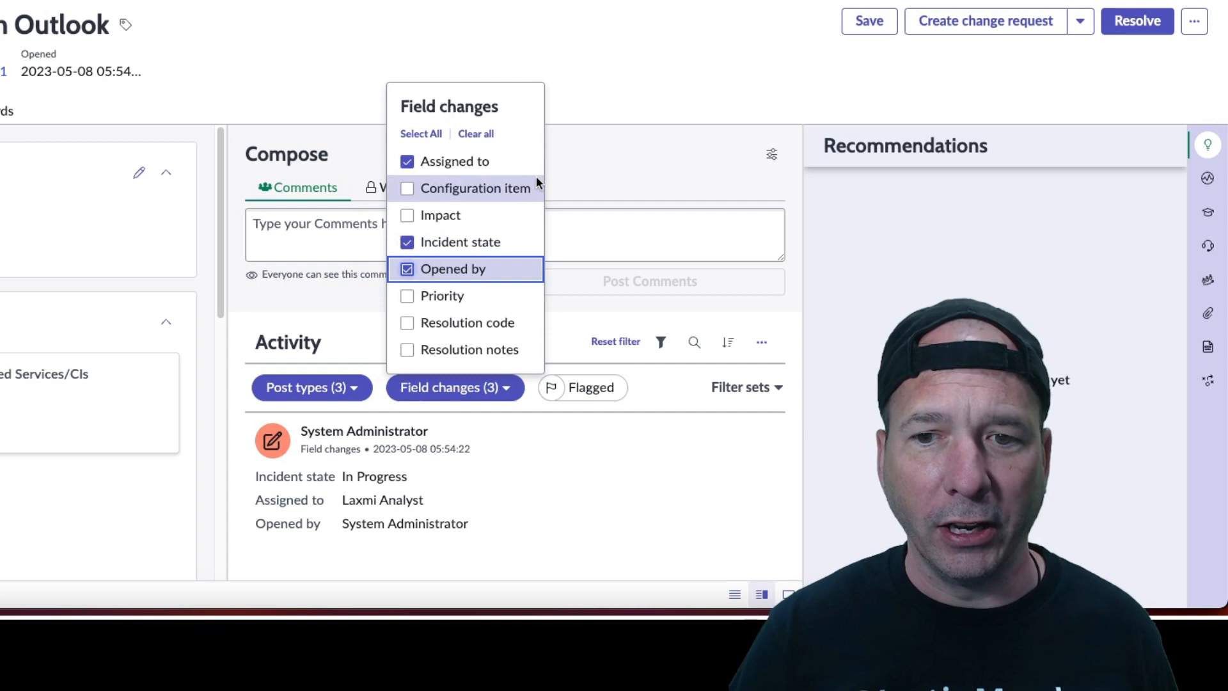
mouse_move(560, 137)
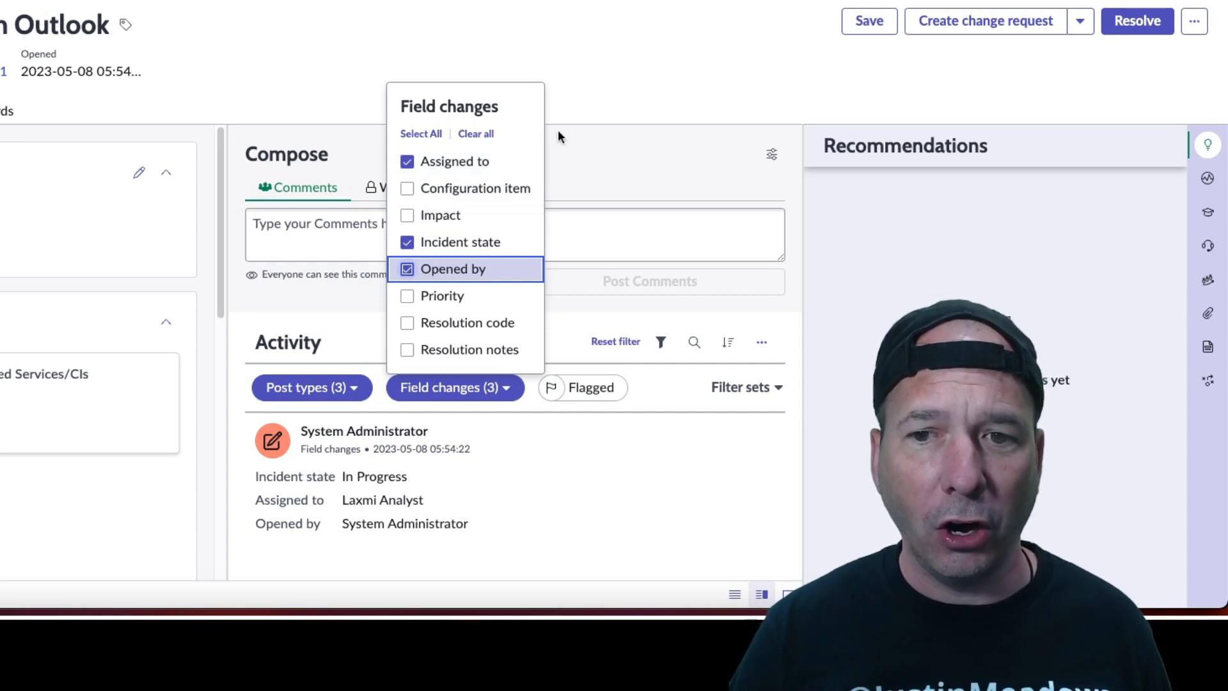
click(583, 387)
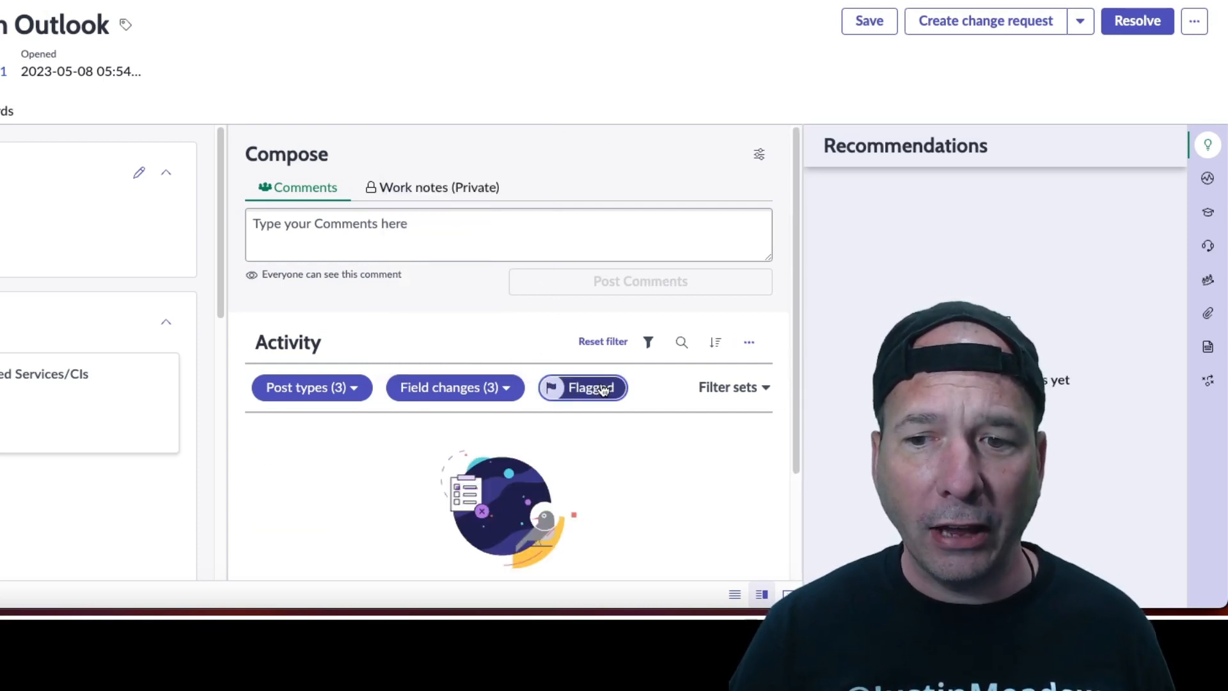
- Turn off flagged-only and set post types to actions taken, comments, correspondence emails and work notes
click(582, 387)
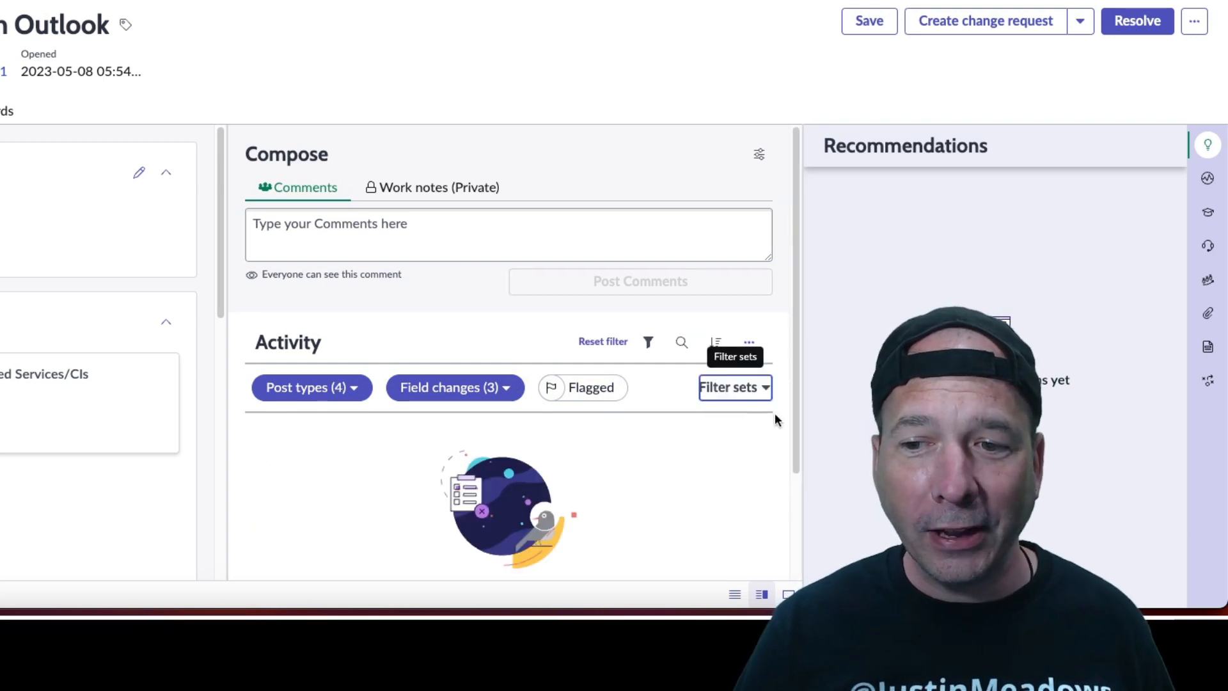
click(306, 387)
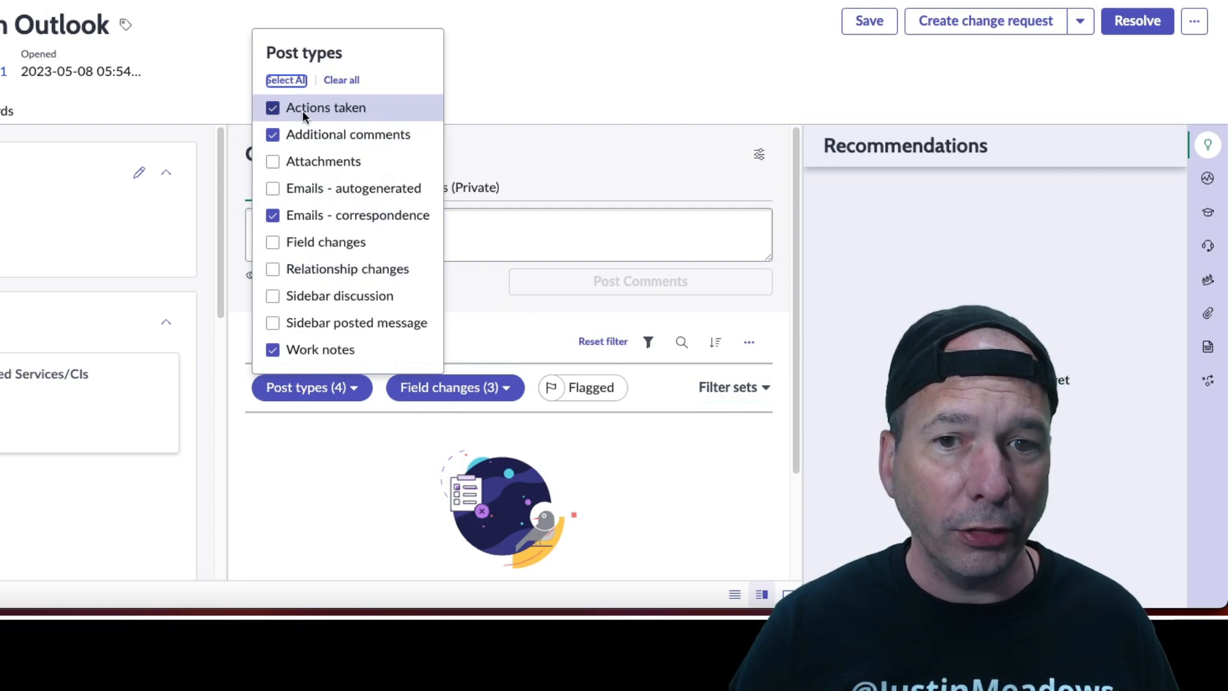
mouse_move(311, 216)
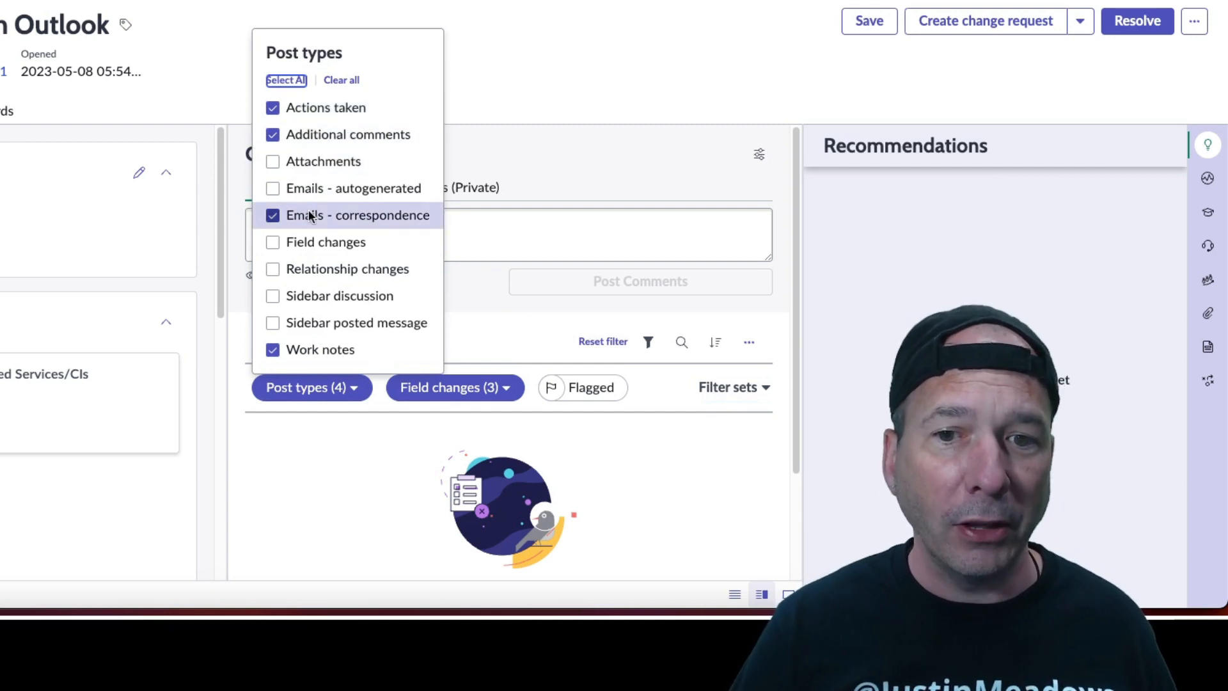
click(453, 388)
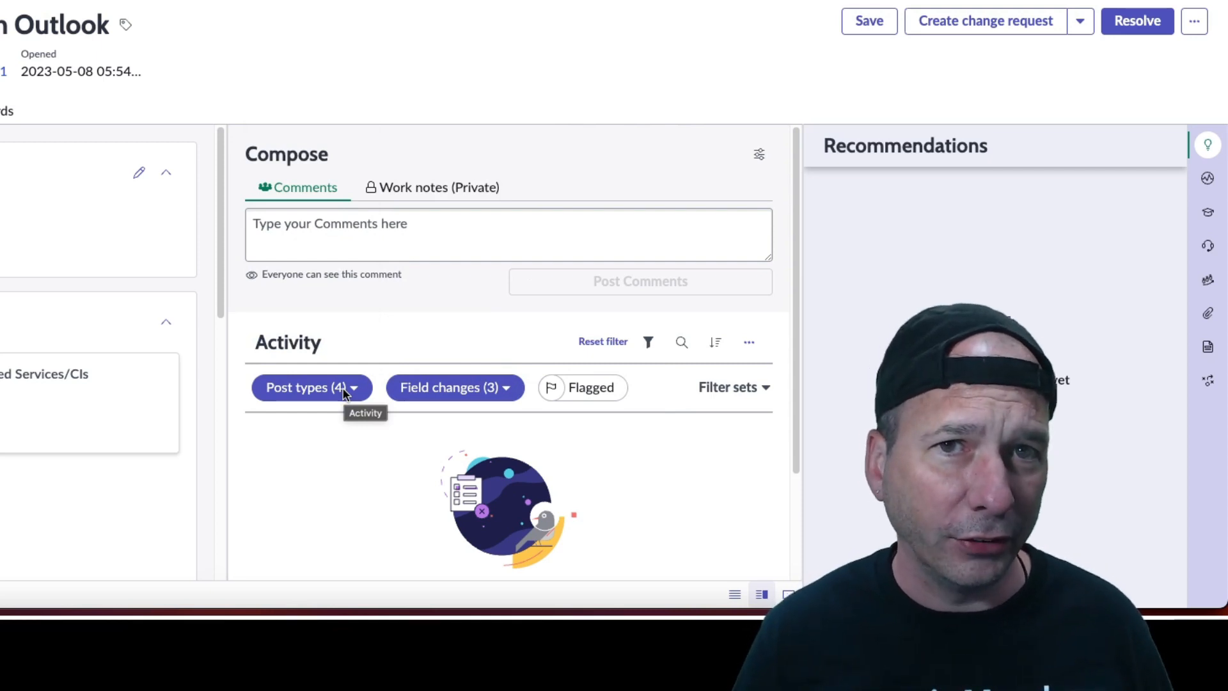
- Search the activity for 'email', then include every field change type and reopen search
click(681, 342)
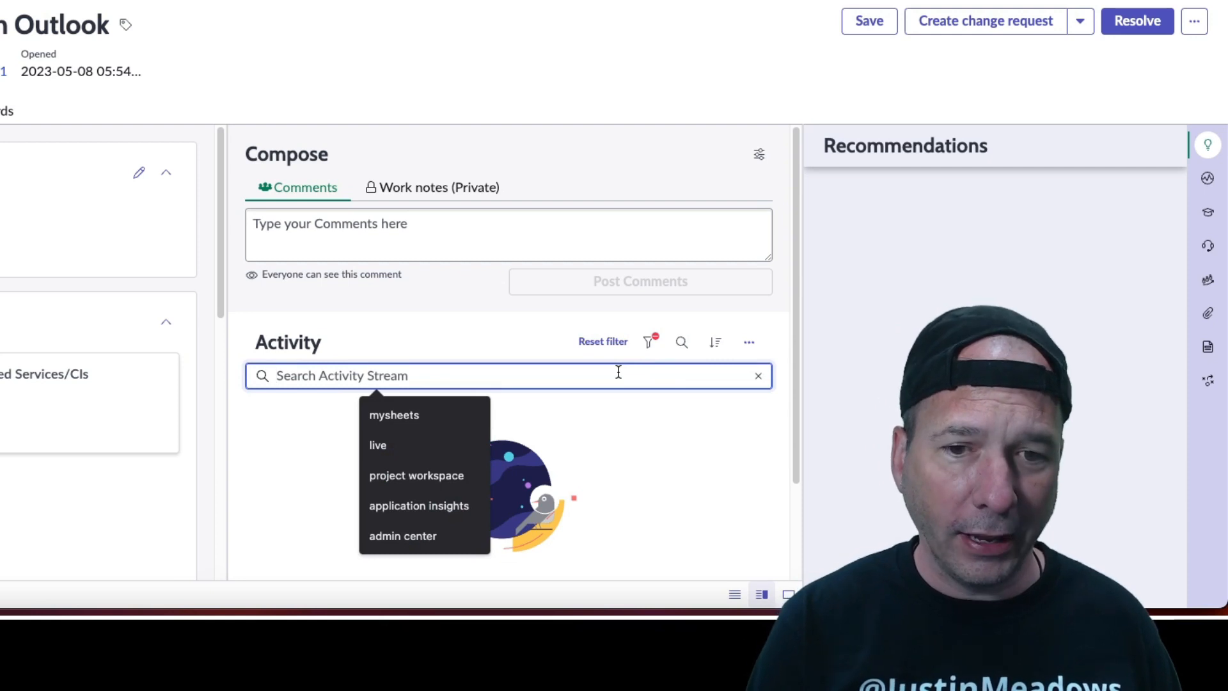
text(email)
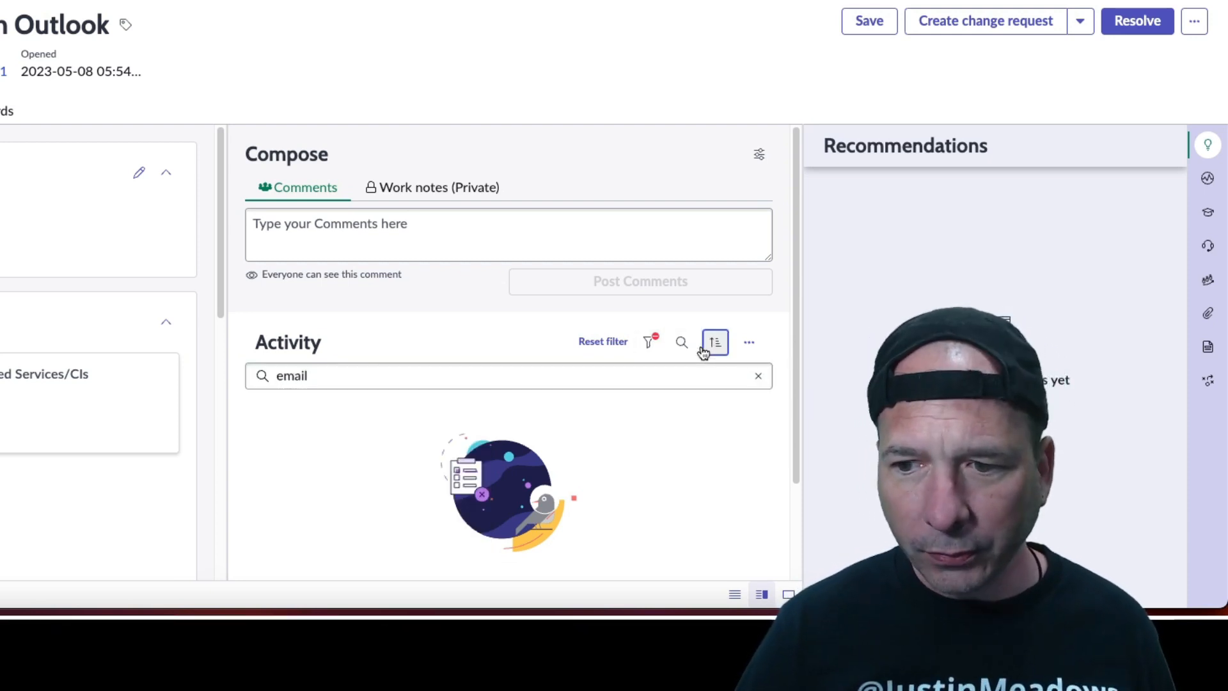
click(648, 341)
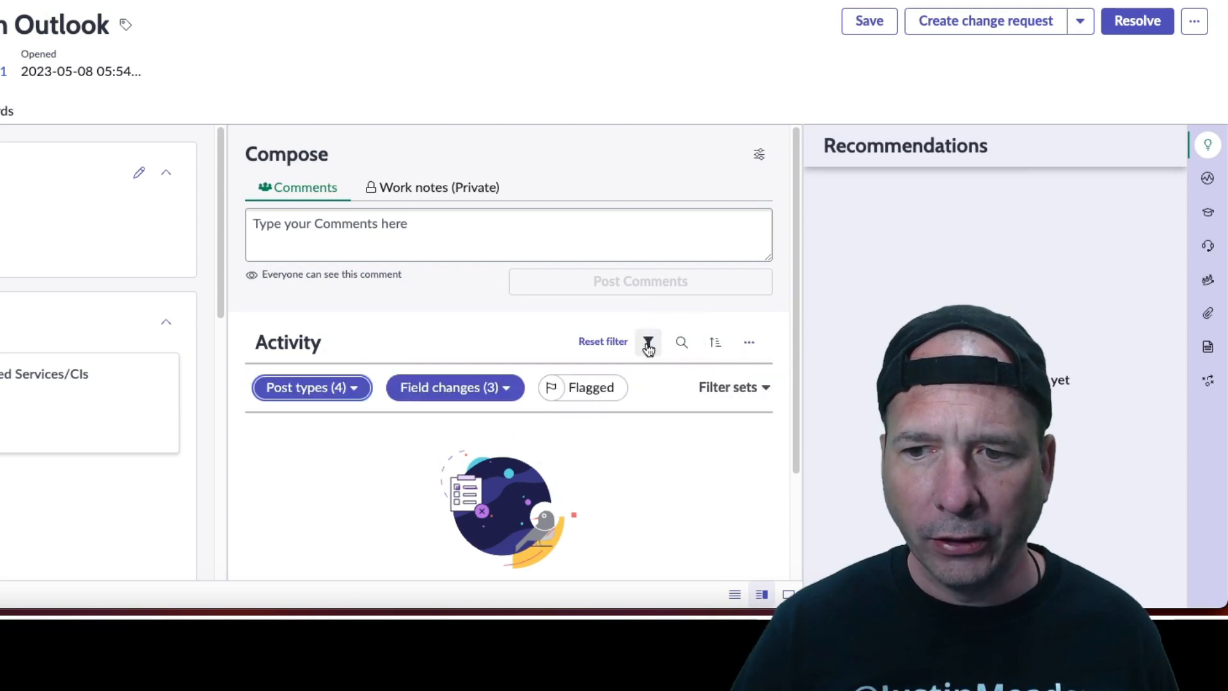
mouse_move(717, 387)
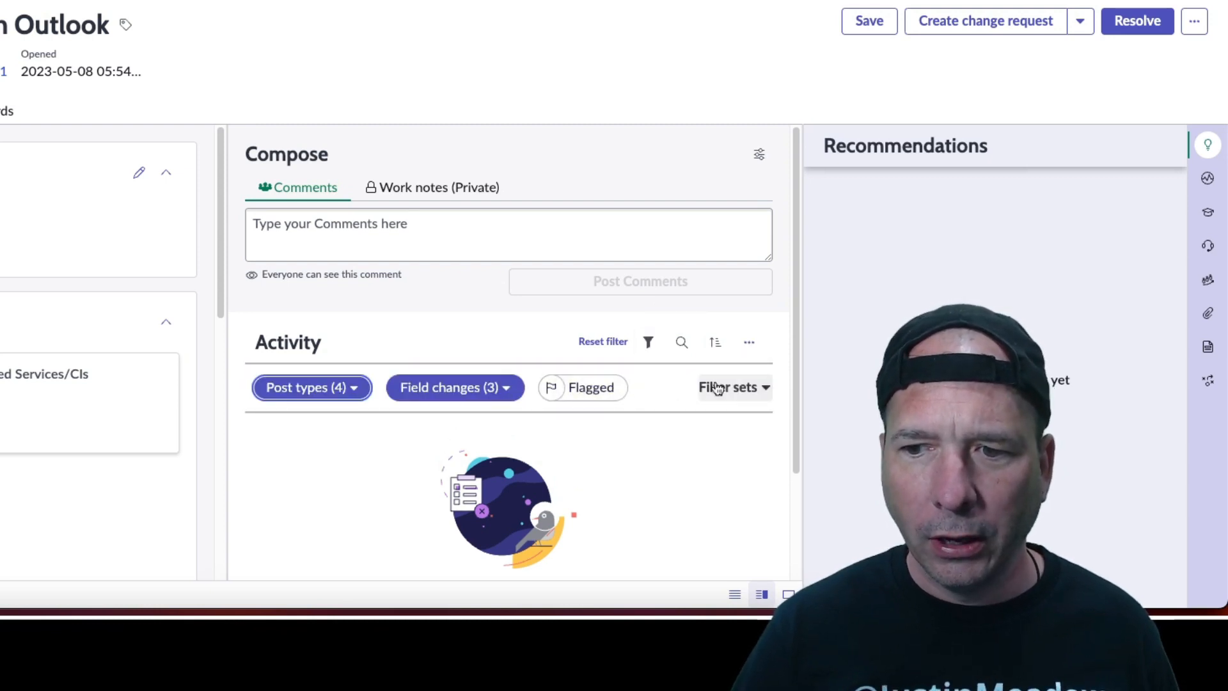
click(311, 388)
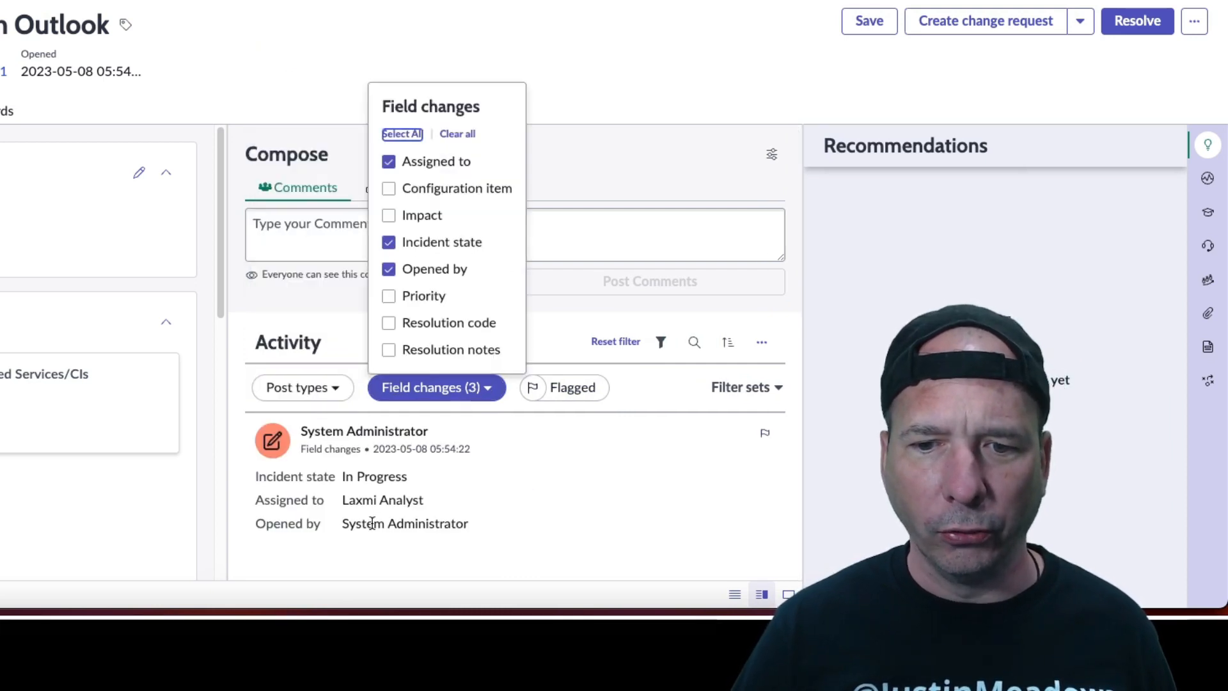
click(403, 134)
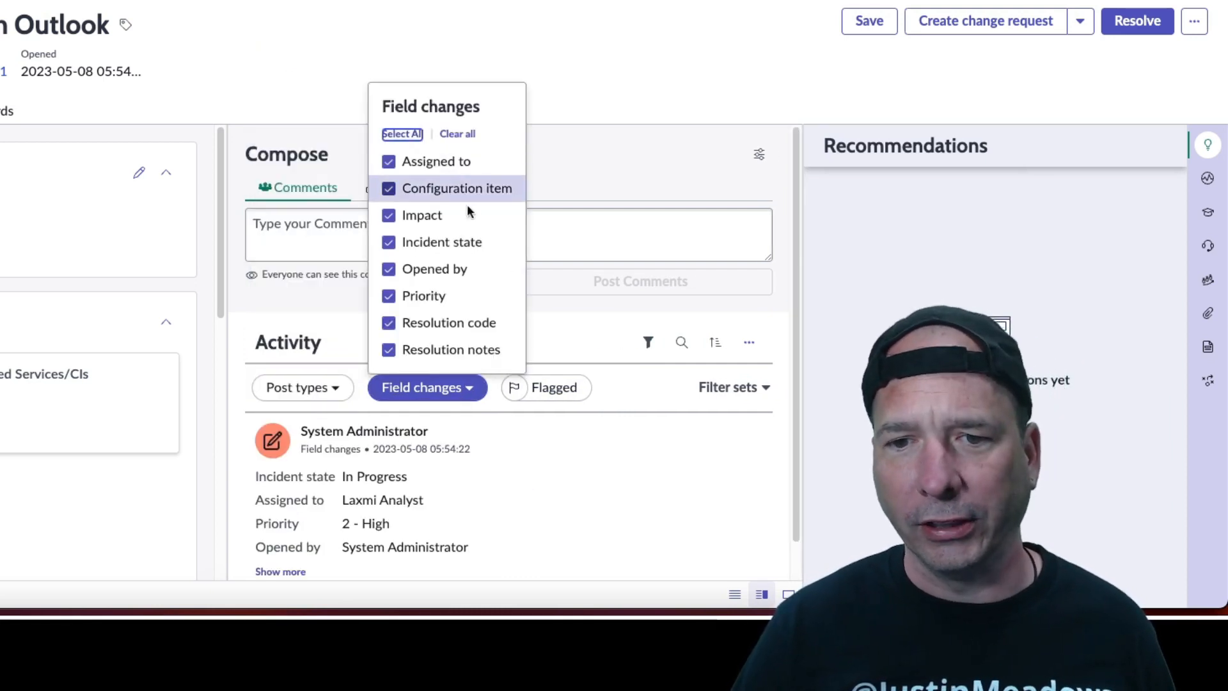
click(682, 342)
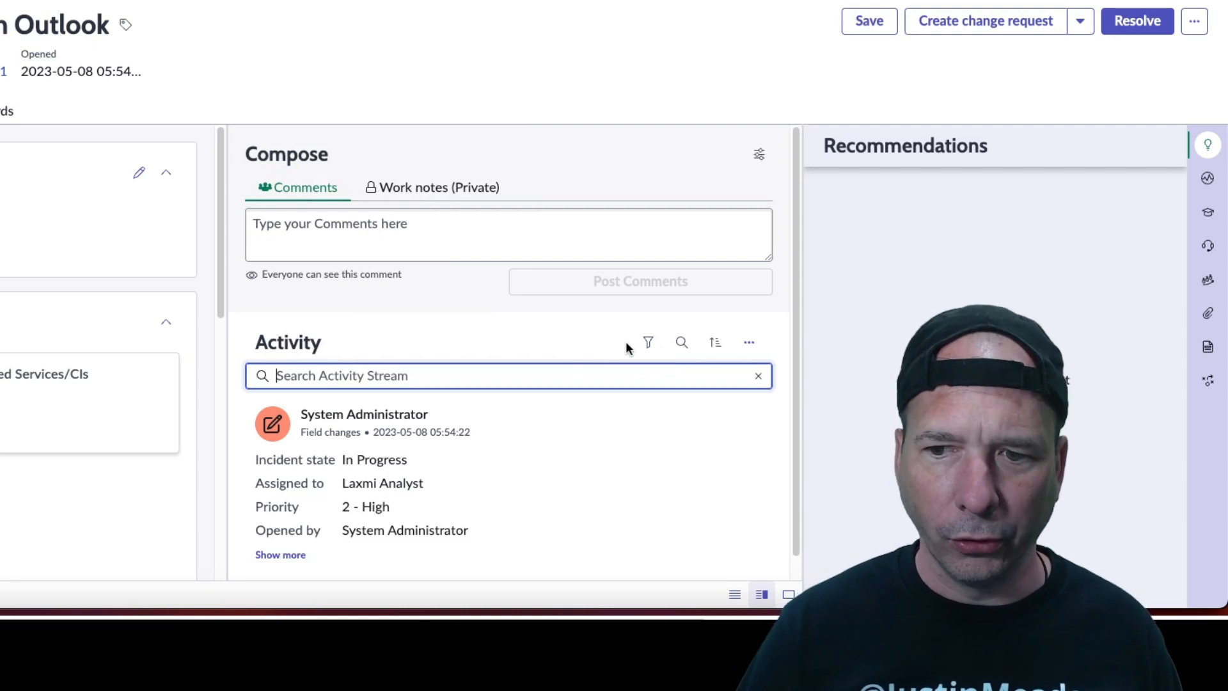
- Search activity for 'in progress', reverse the sort, expand all posts, and clear the search
text(in progress)
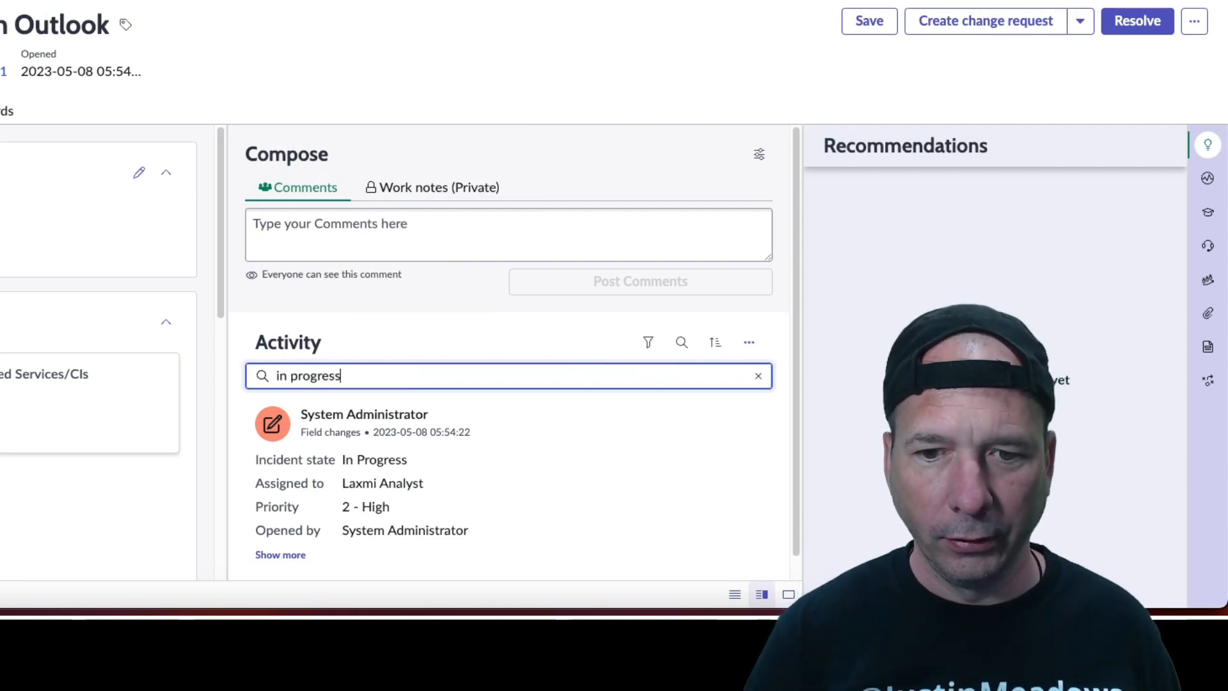
double_click(404, 389)
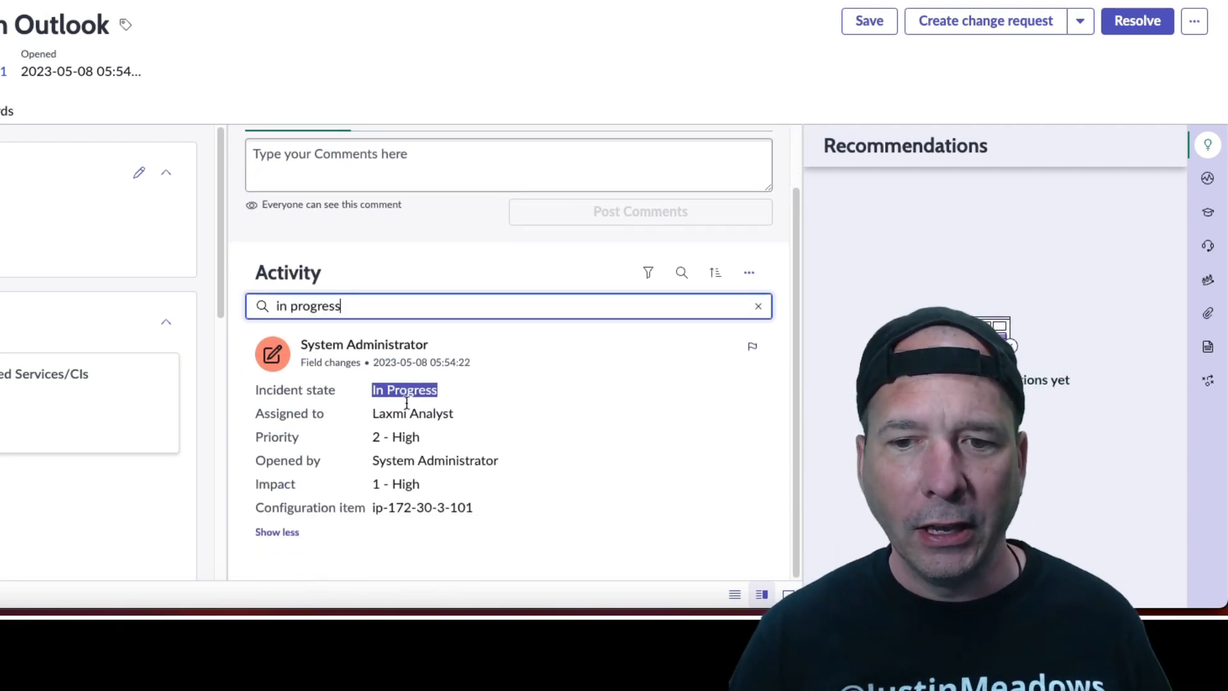
mouse_move(715, 274)
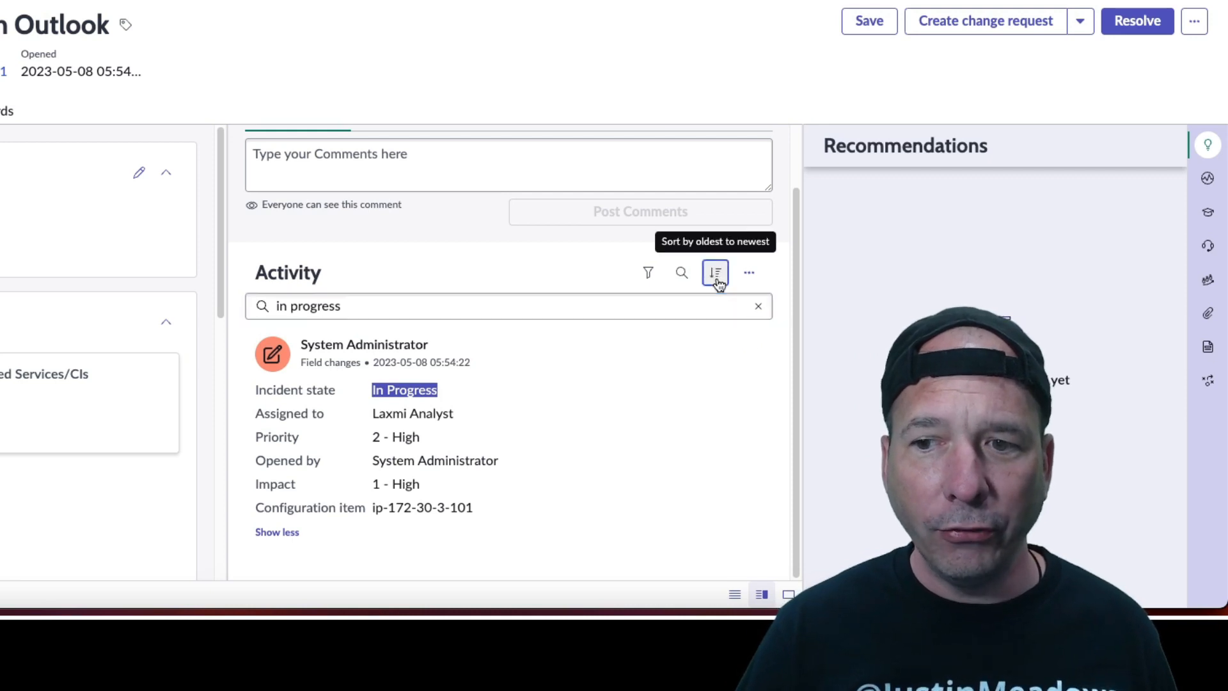
click(749, 272)
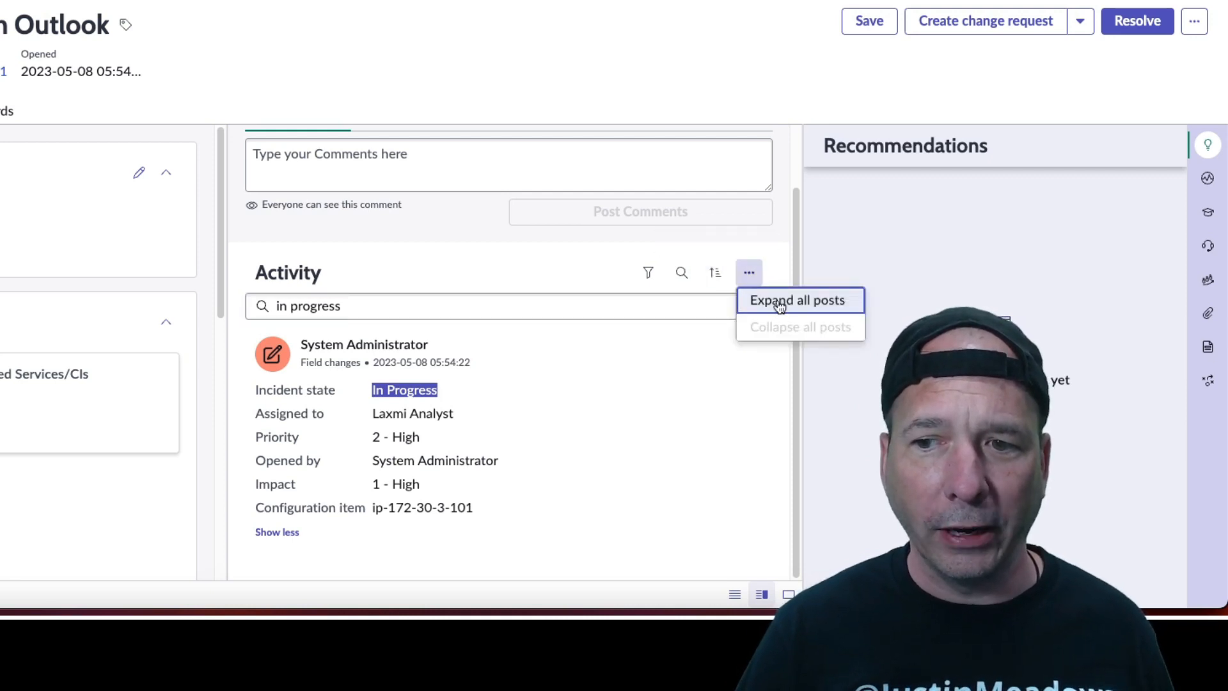
click(748, 272)
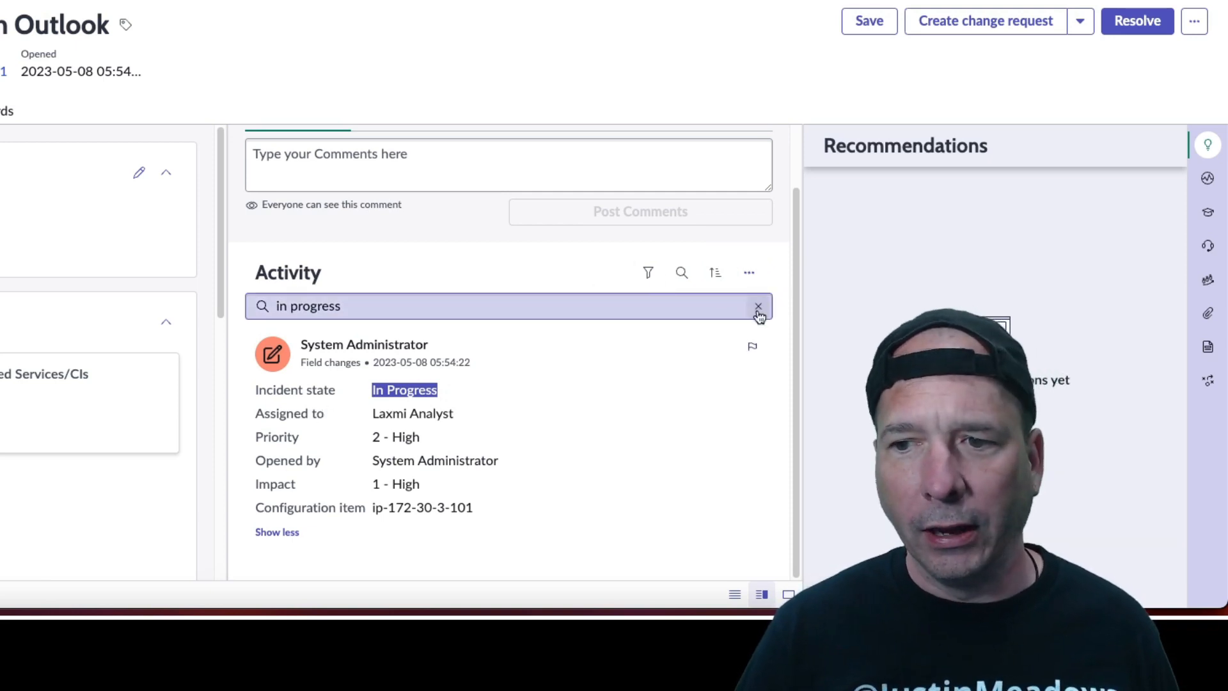
click(758, 306)
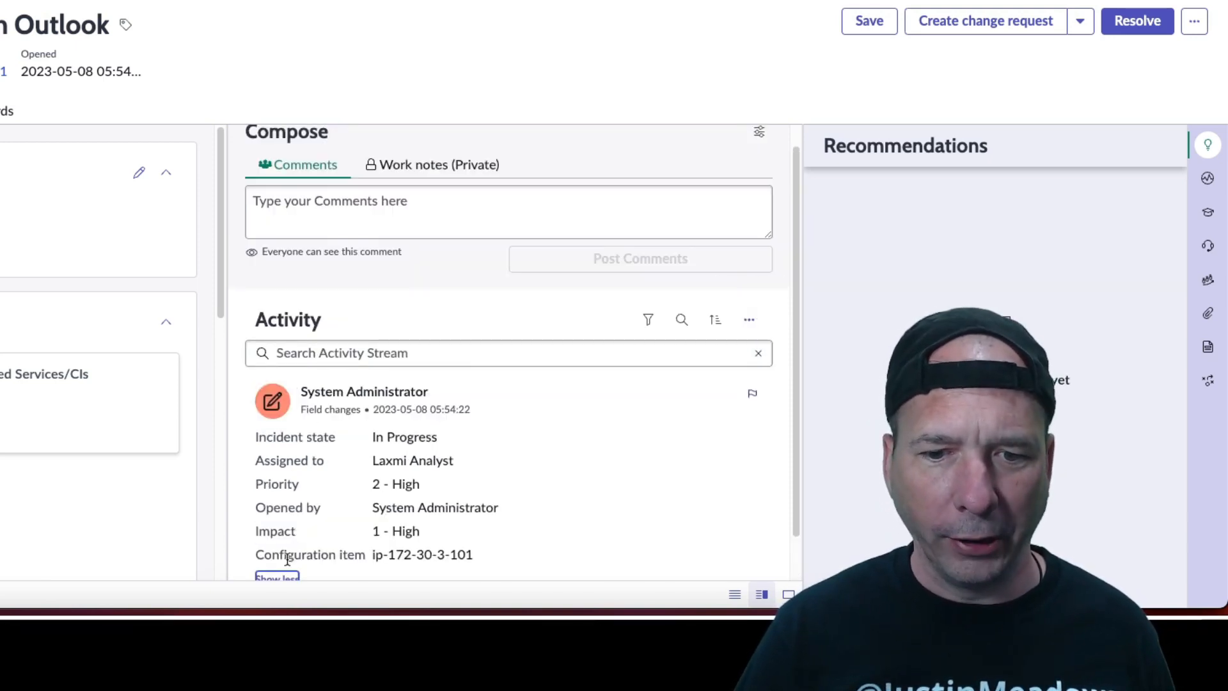
click(748, 319)
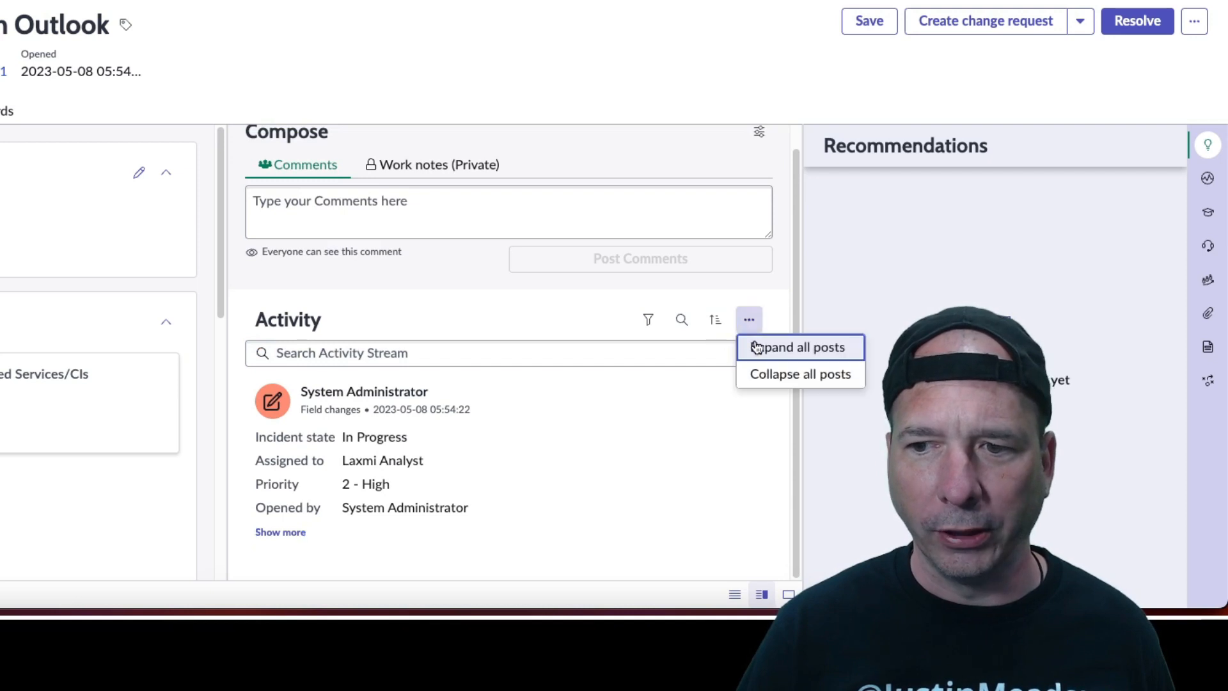